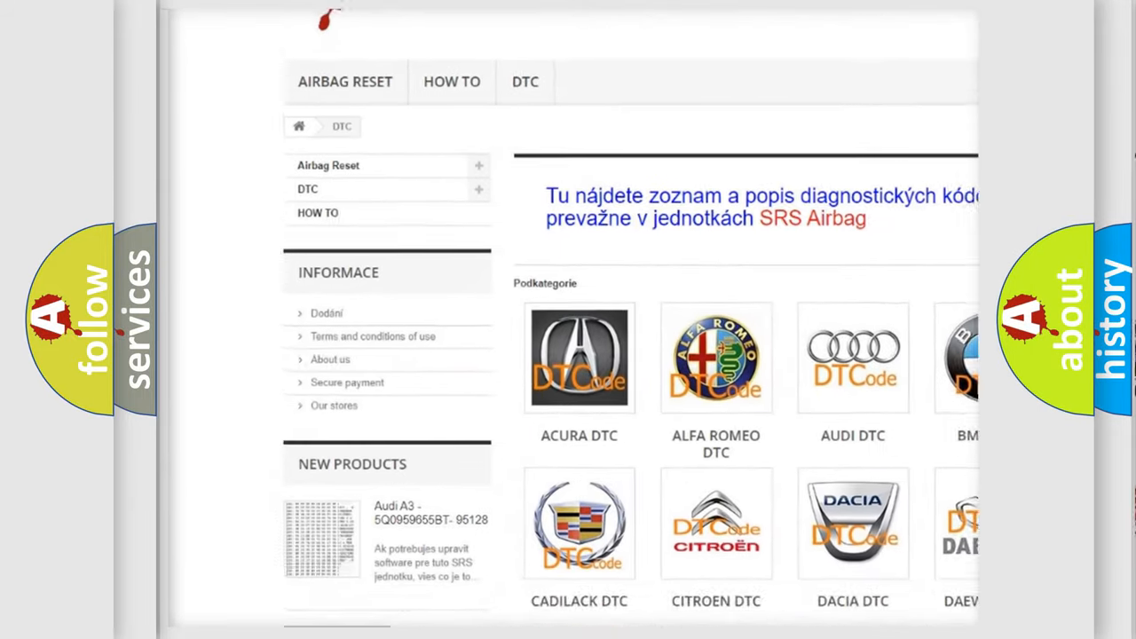
pyautogui.scroll(-3)
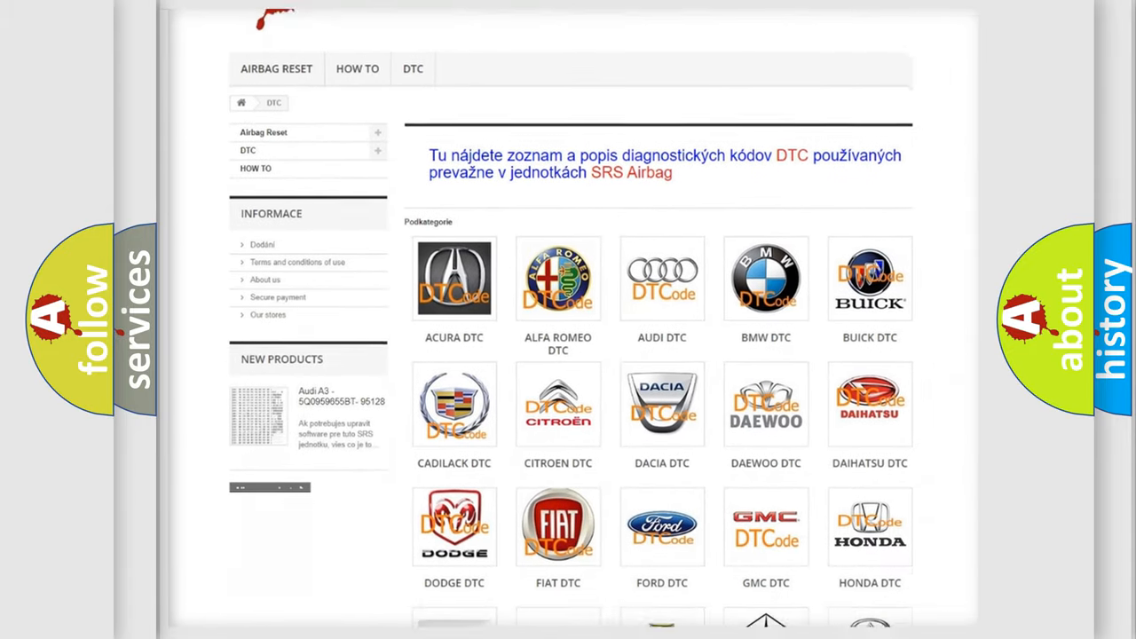
pyautogui.scroll(-3)
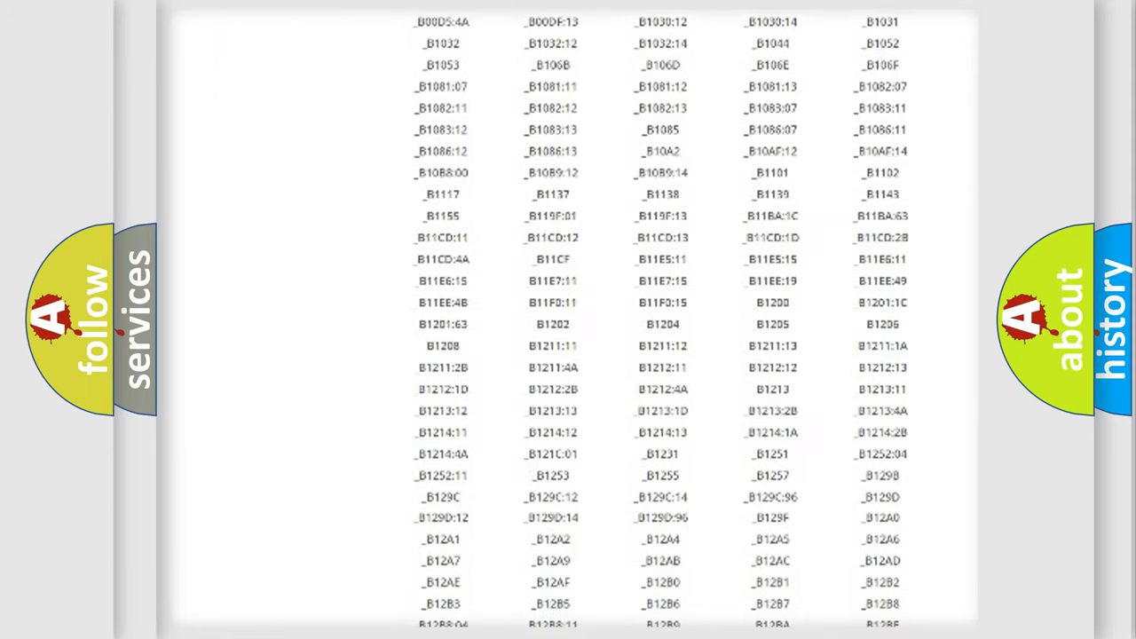
pyautogui.scroll(-3)
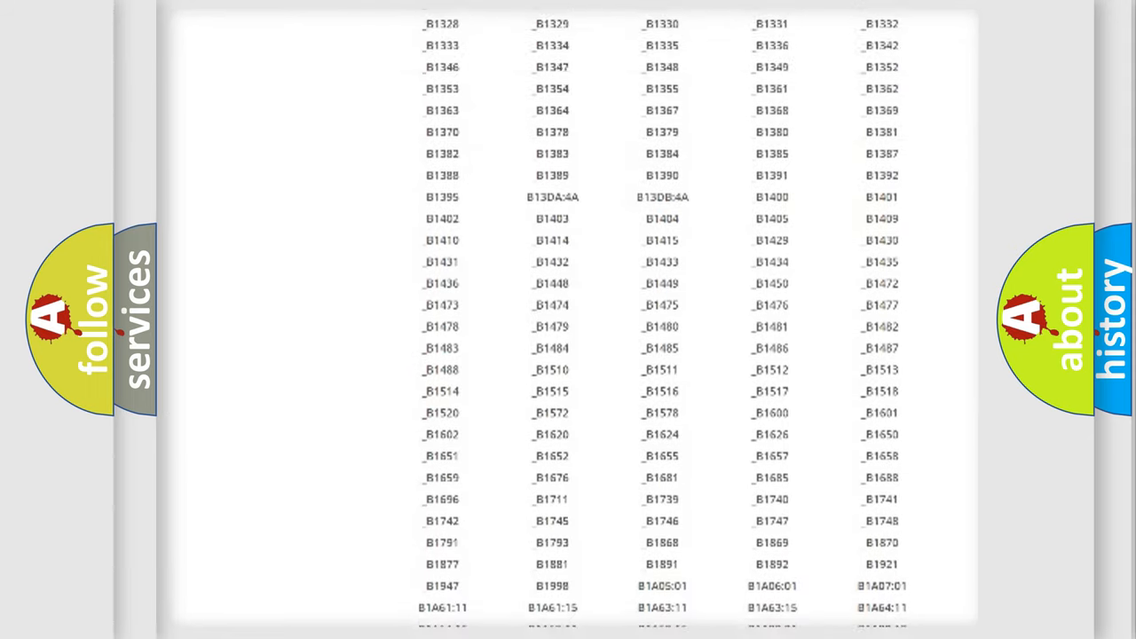